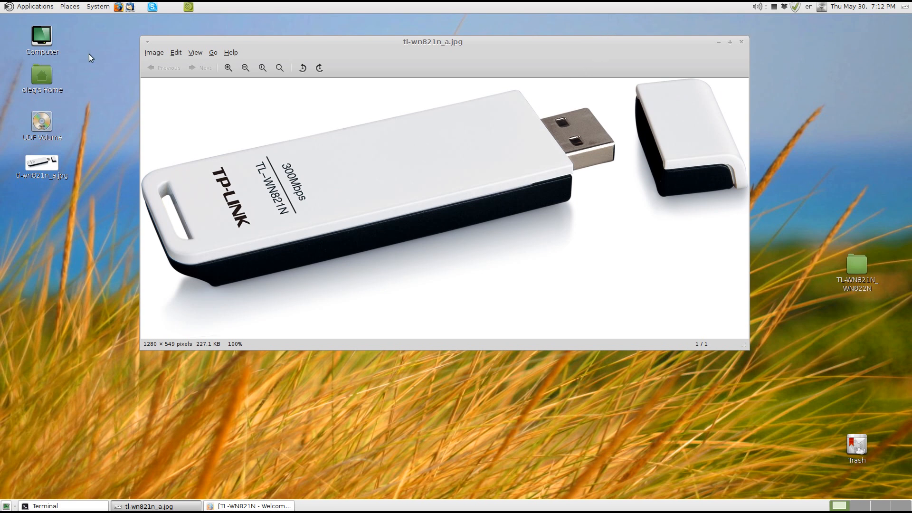
Bring the TP-Link support page forward and open the TL-WN821N V2 downloads page
{"action": "left_click", "coordinate": [97, 6]}
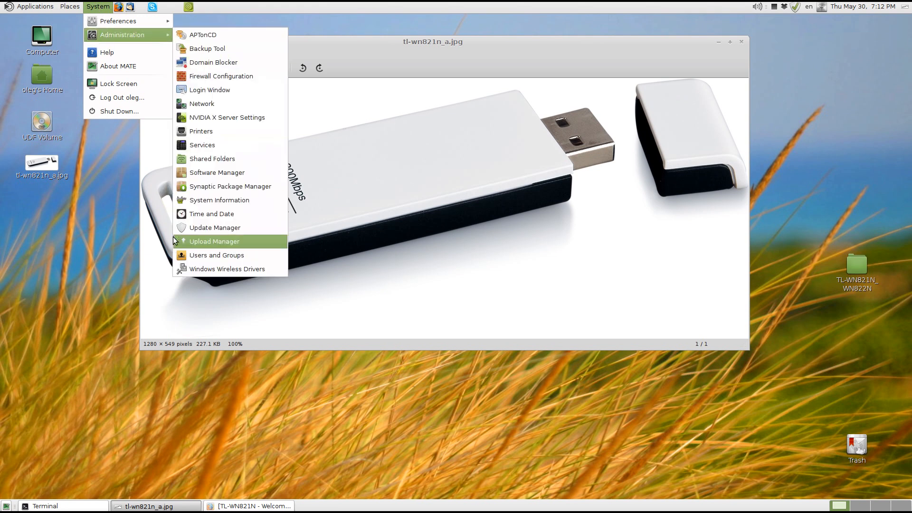
{"action": "mouse_move", "coordinate": [227, 269]}
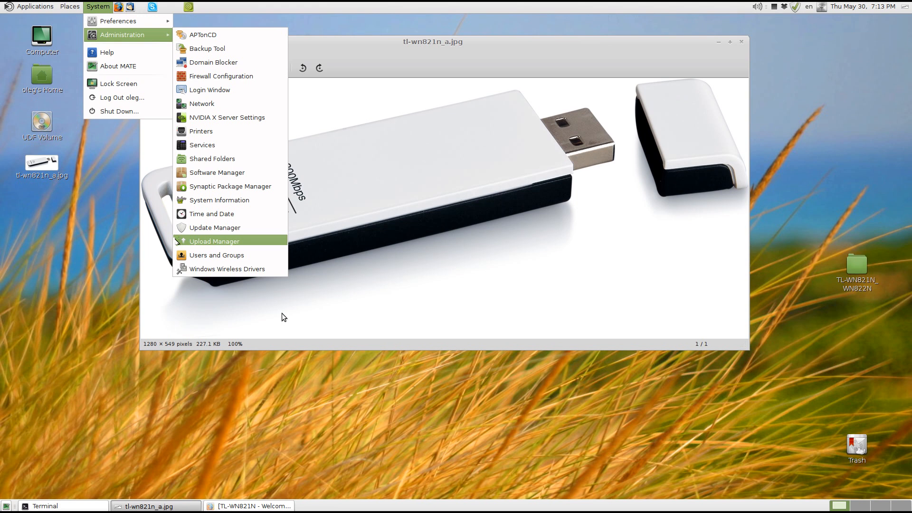
{"action": "mouse_move", "coordinate": [340, 447]}
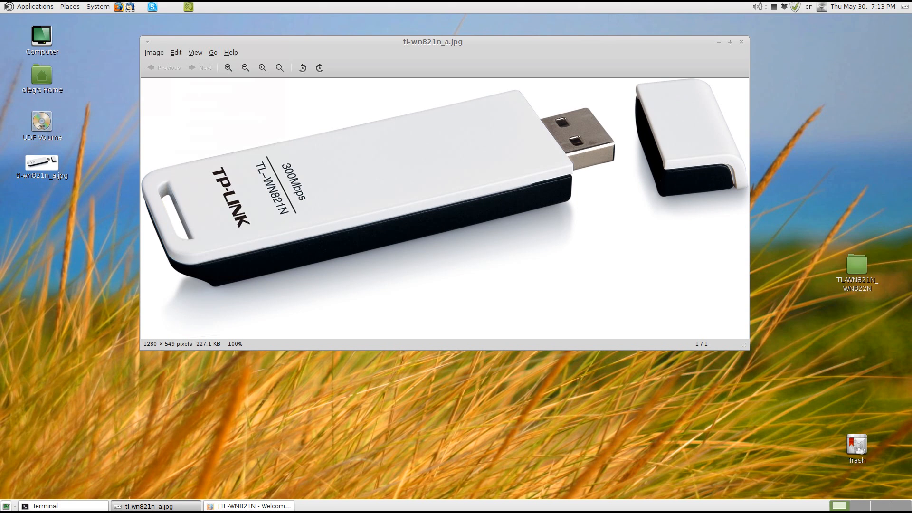
{"action": "left_click", "coordinate": [250, 505]}
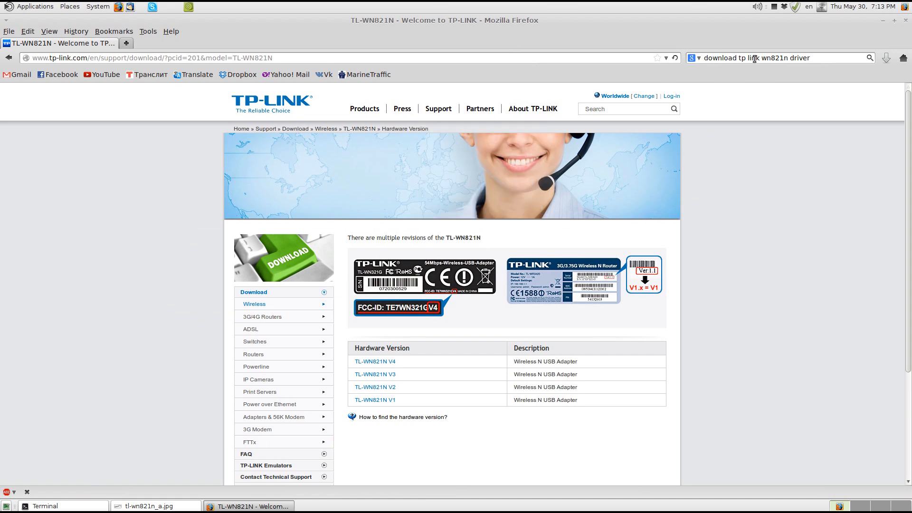
{"action": "double_click", "coordinate": [796, 57]}
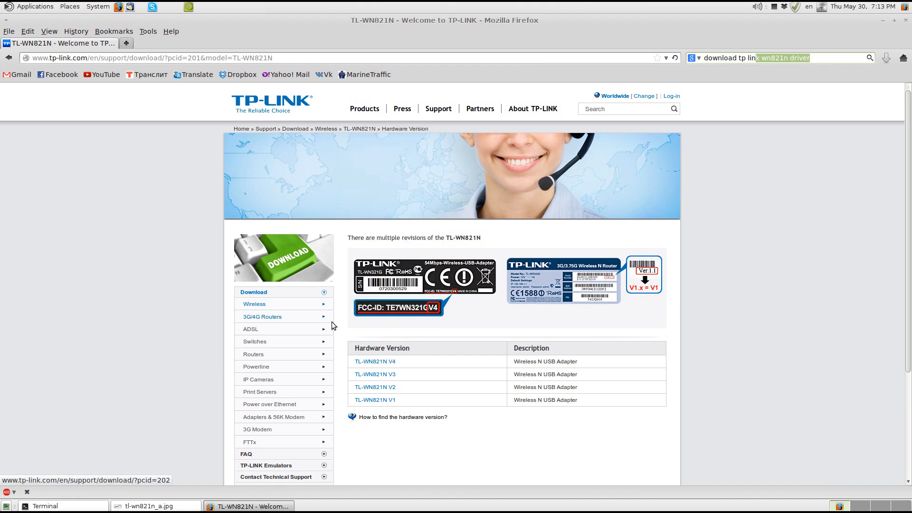
{"action": "mouse_move", "coordinate": [375, 386]}
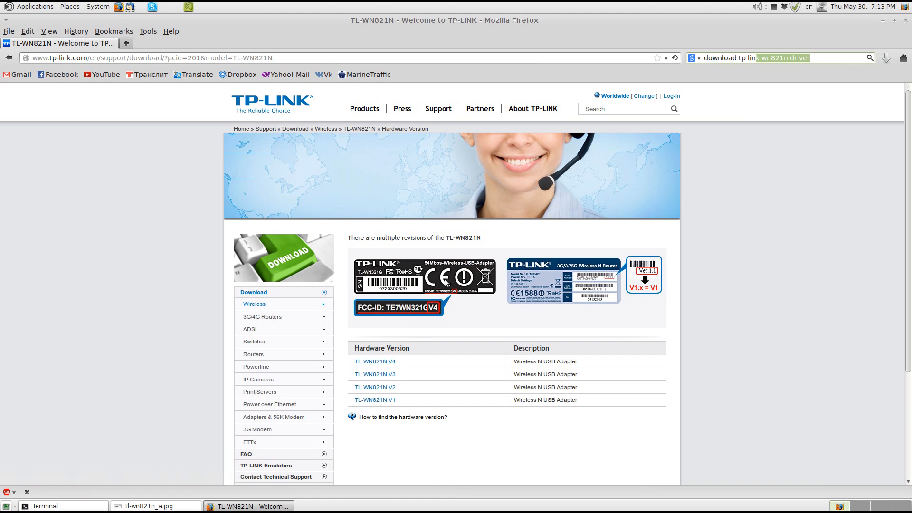
{"action": "mouse_move", "coordinate": [375, 388]}
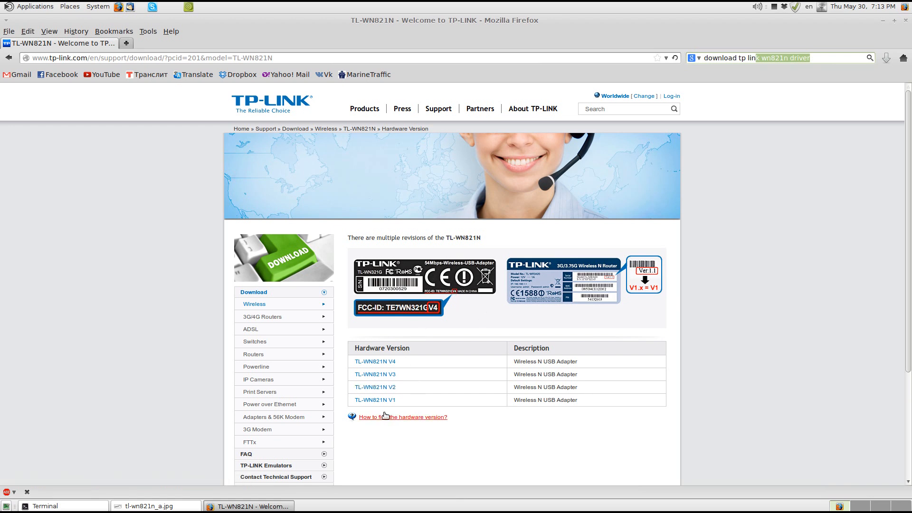
{"action": "left_click", "coordinate": [374, 387]}
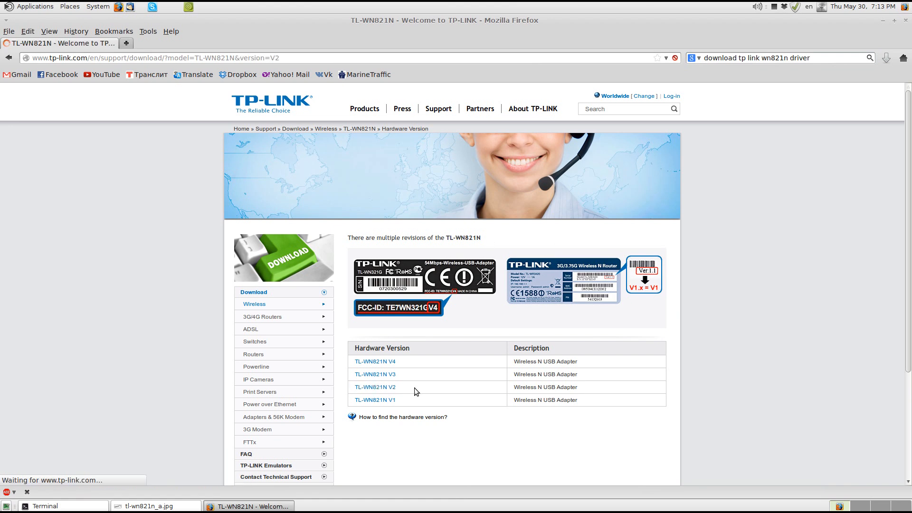
{"action": "left_click", "coordinate": [375, 387]}
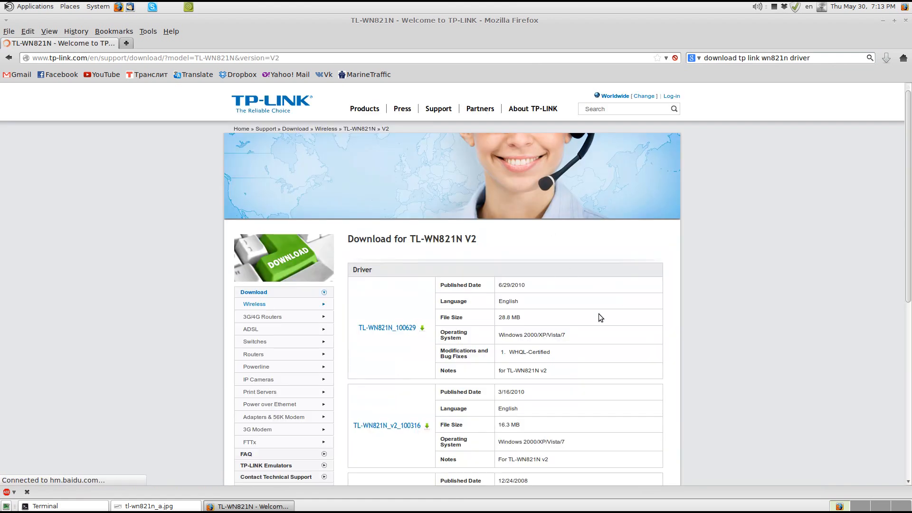
{"action": "mouse_move", "coordinate": [388, 328]}
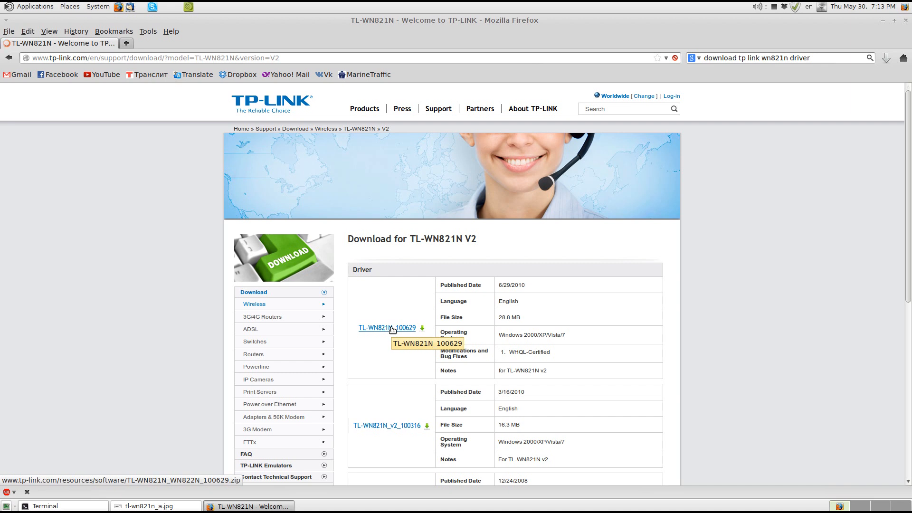
{"action": "mouse_move", "coordinate": [894, 21]}
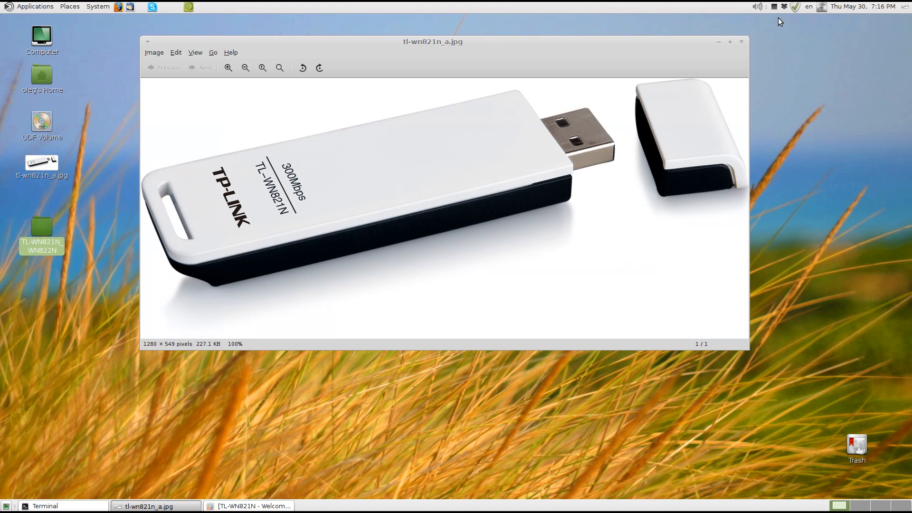
{"action": "mouse_move", "coordinate": [289, 148]}
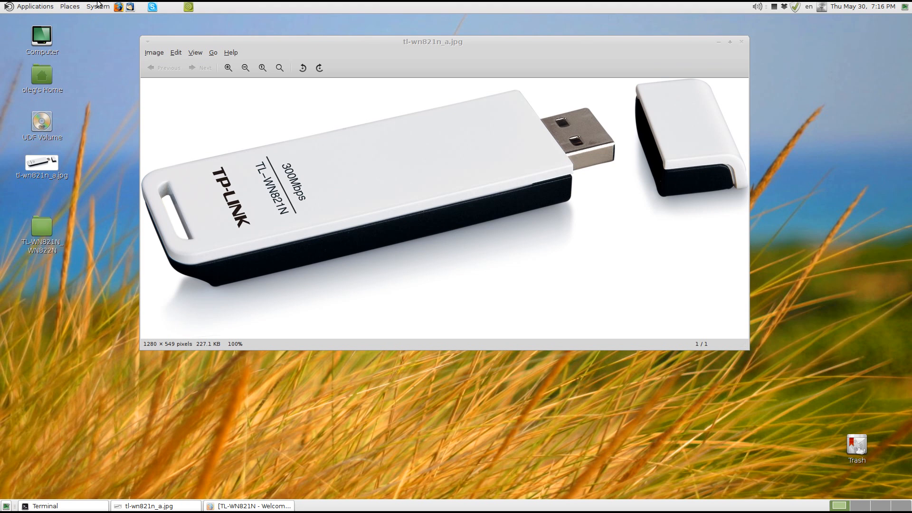
Open the System > Administration menu from the top panel
{"action": "left_click", "coordinate": [97, 6]}
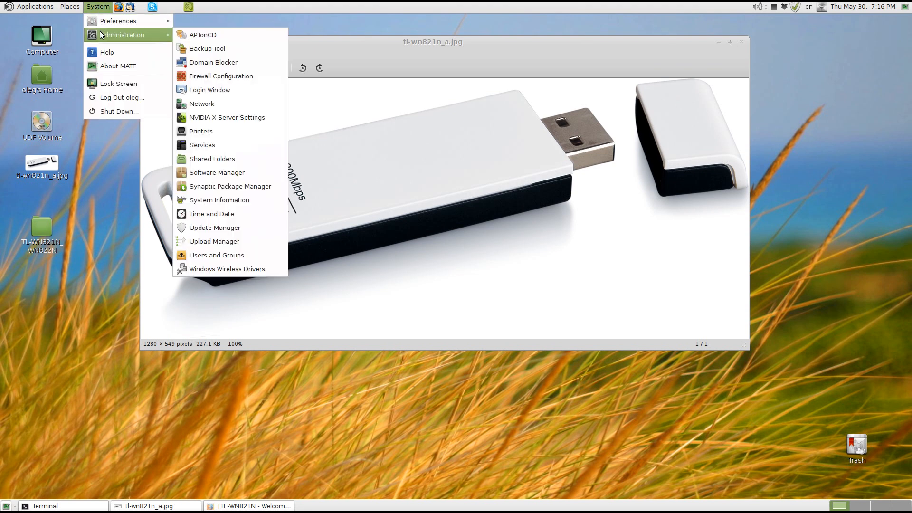
{"action": "mouse_move", "coordinate": [227, 269]}
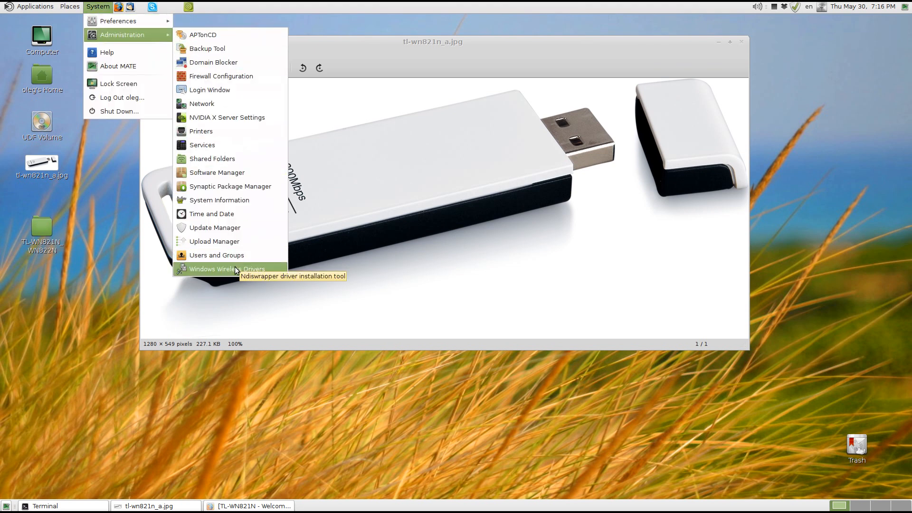
Launch Windows Wireless Drivers with the admin password and select the installed arusb_xp driver
{"action": "left_click", "coordinate": [225, 268]}
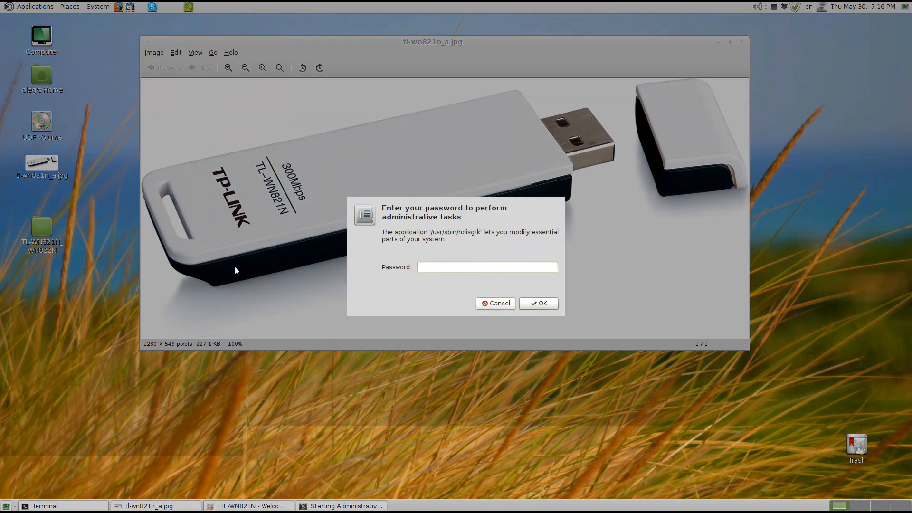
{"action": "type", "text": "●●●"}
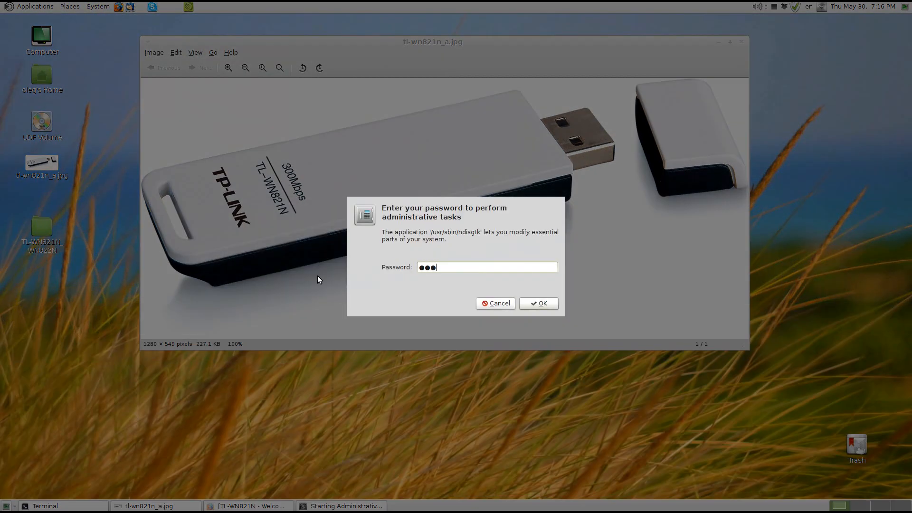
{"action": "left_click", "coordinate": [537, 303]}
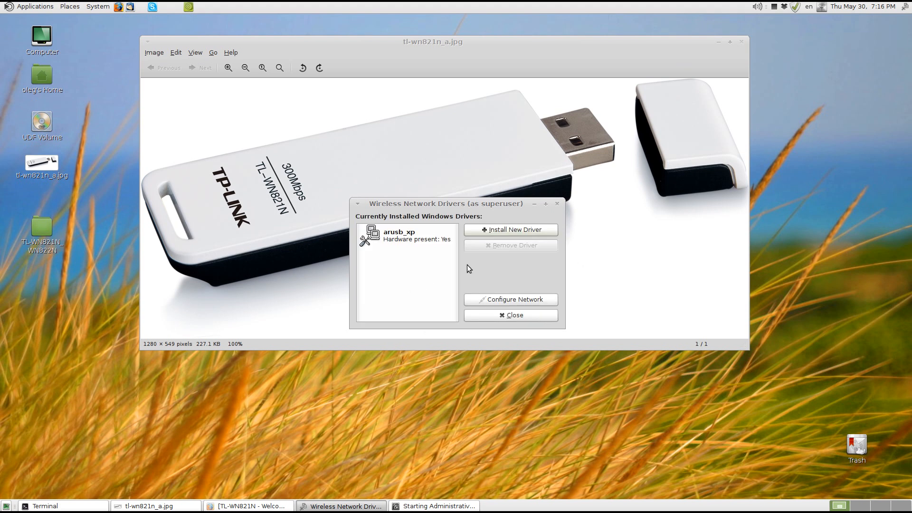
{"action": "left_click", "coordinate": [407, 239]}
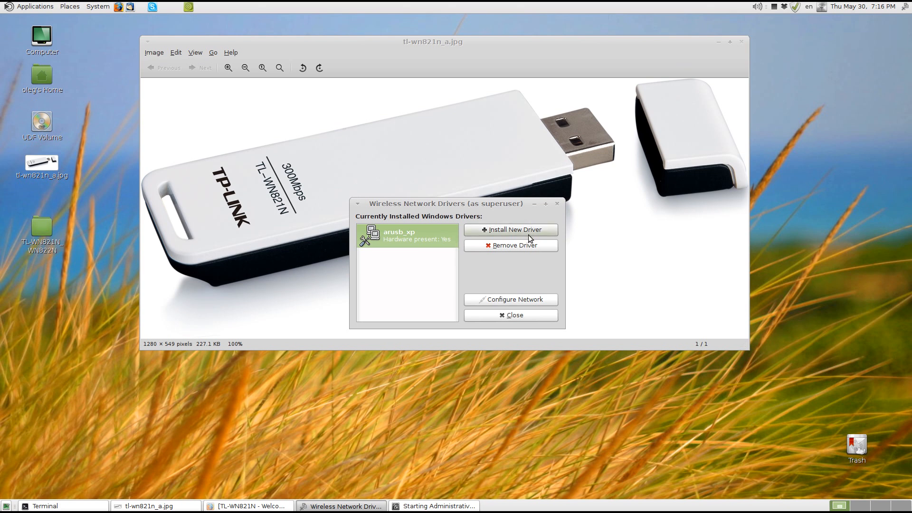
Start a new driver install and browse the file system to the Desktop folder
{"action": "left_click", "coordinate": [510, 229]}
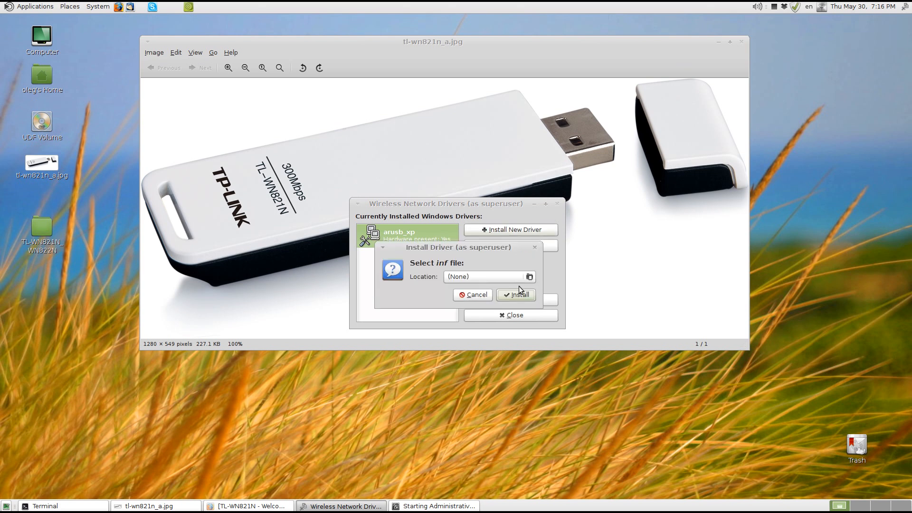
{"action": "left_click", "coordinate": [528, 276]}
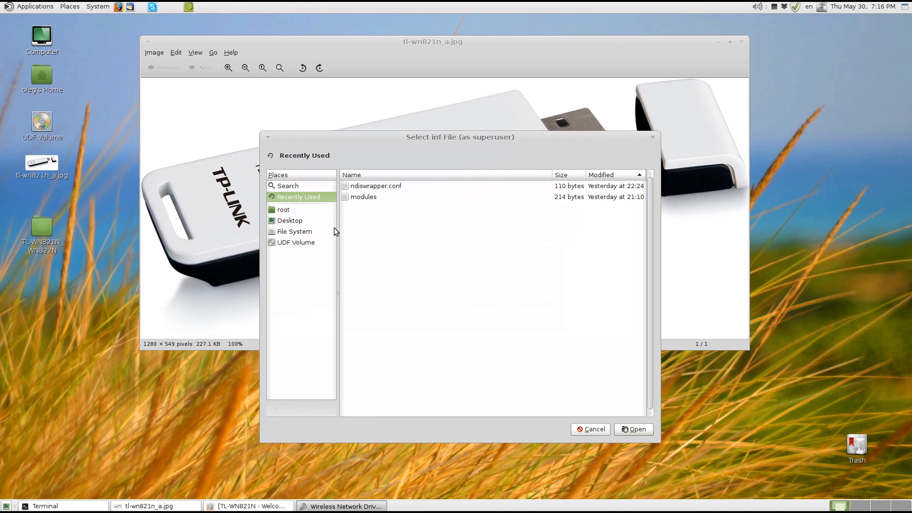
{"action": "mouse_move", "coordinate": [296, 225]}
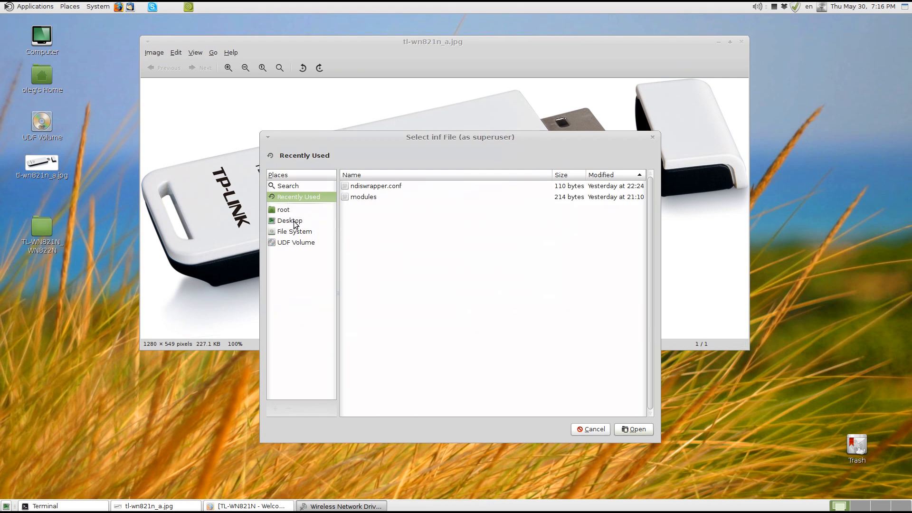
{"action": "left_click", "coordinate": [283, 210]}
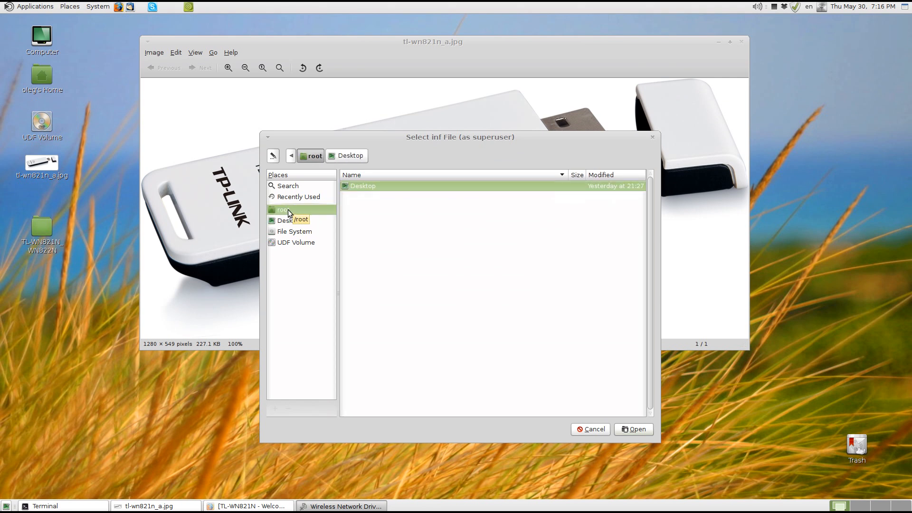
{"action": "left_click", "coordinate": [295, 231]}
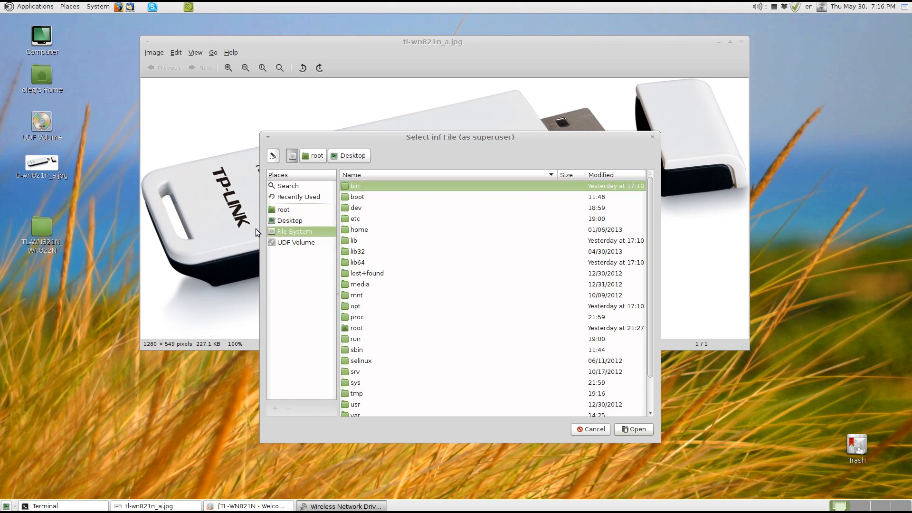
{"action": "double_click", "coordinate": [359, 228]}
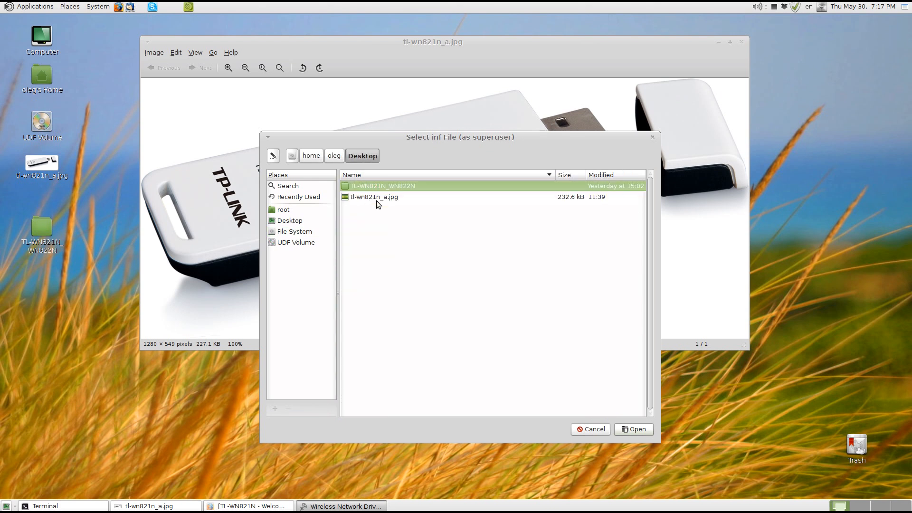
Choose arusb_xp.inf from TL-WN821N_WN822N > Driver Files > Windows XP 64bit
{"action": "double_click", "coordinate": [382, 186]}
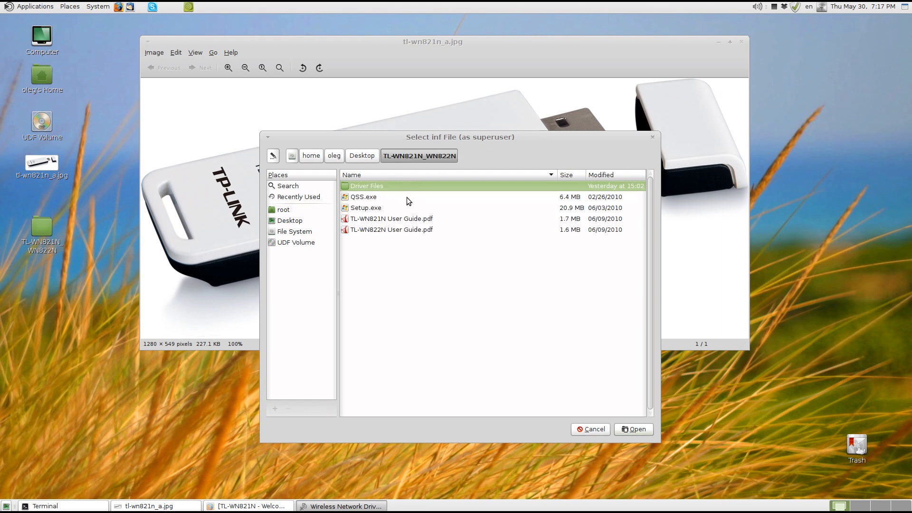
{"action": "mouse_move", "coordinate": [378, 192]}
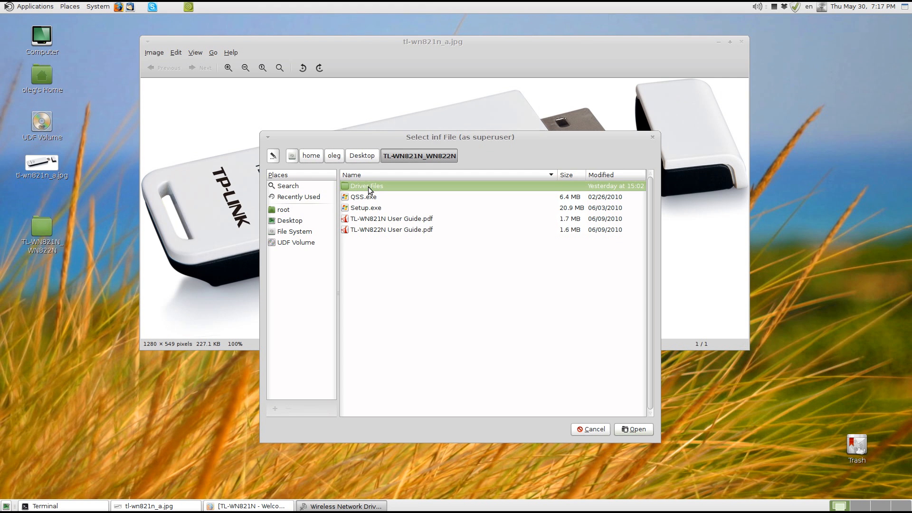
{"action": "double_click", "coordinate": [366, 186]}
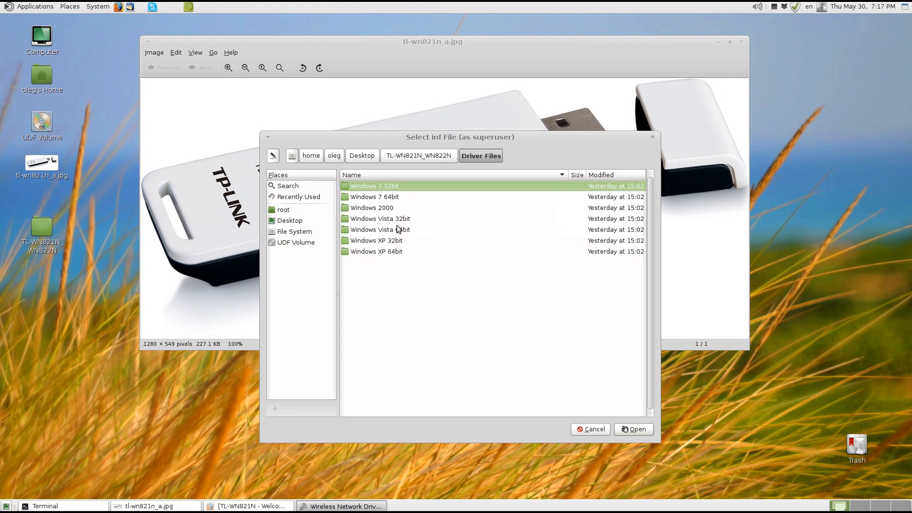
{"action": "mouse_move", "coordinate": [377, 254]}
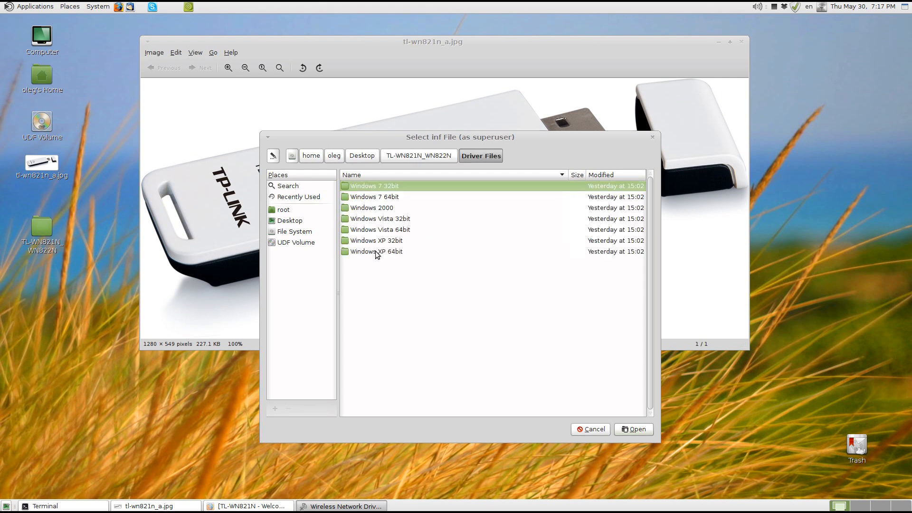
{"action": "left_click", "coordinate": [376, 251]}
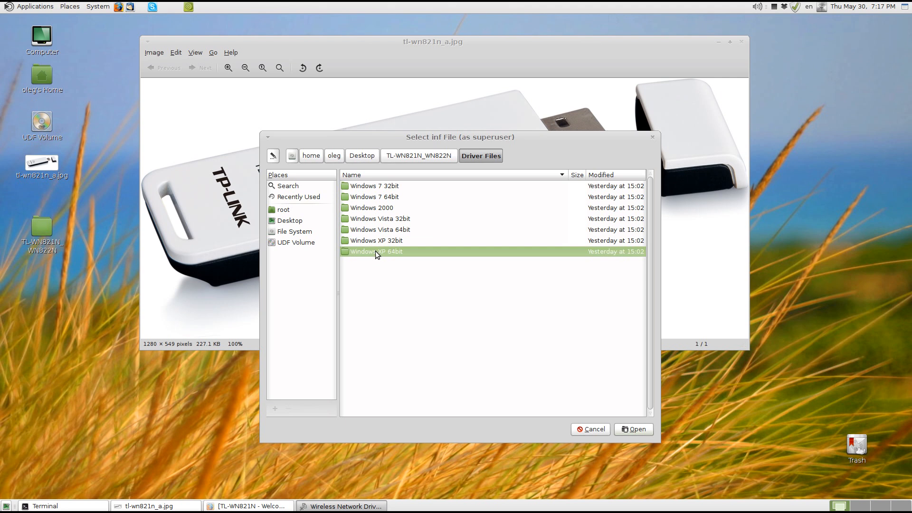
{"action": "double_click", "coordinate": [376, 251]}
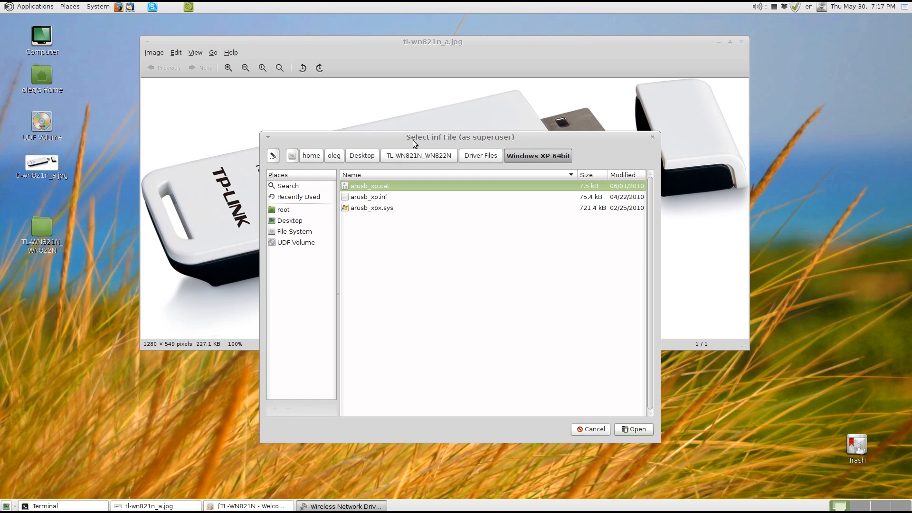
{"action": "mouse_move", "coordinate": [376, 201]}
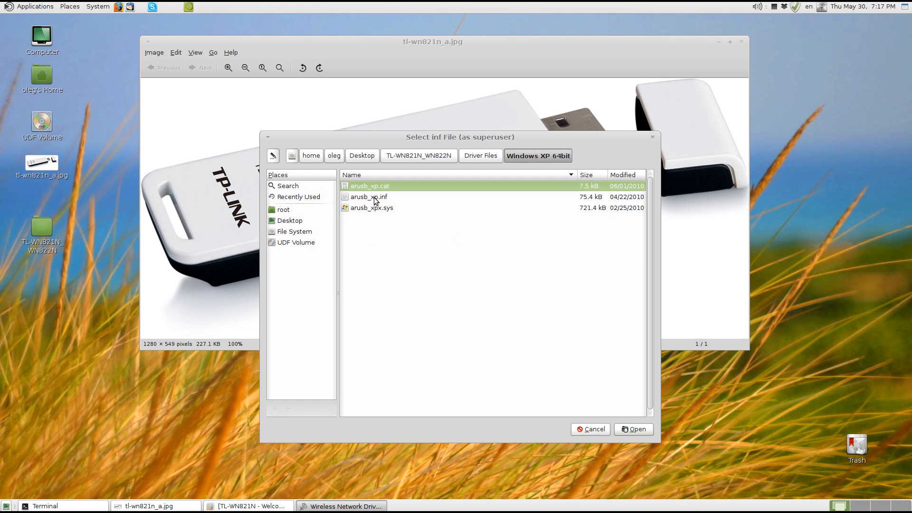
{"action": "left_click", "coordinate": [368, 196]}
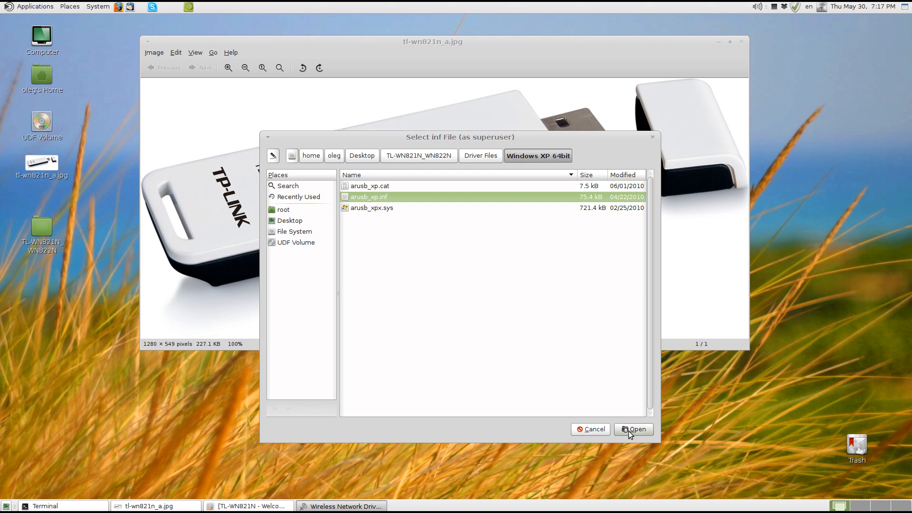
{"action": "left_click", "coordinate": [632, 429]}
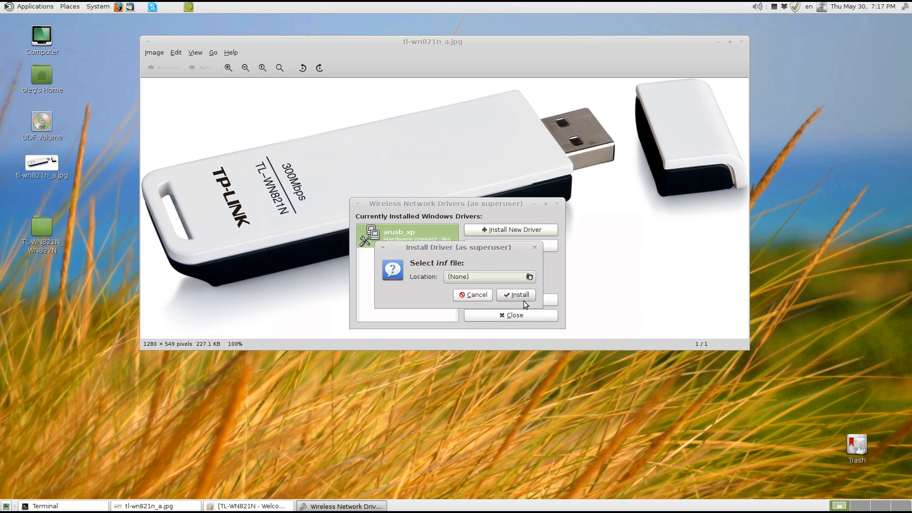
Confirm installing the arusb_xp driver in the Install Driver dialog
{"action": "left_click", "coordinate": [473, 294]}
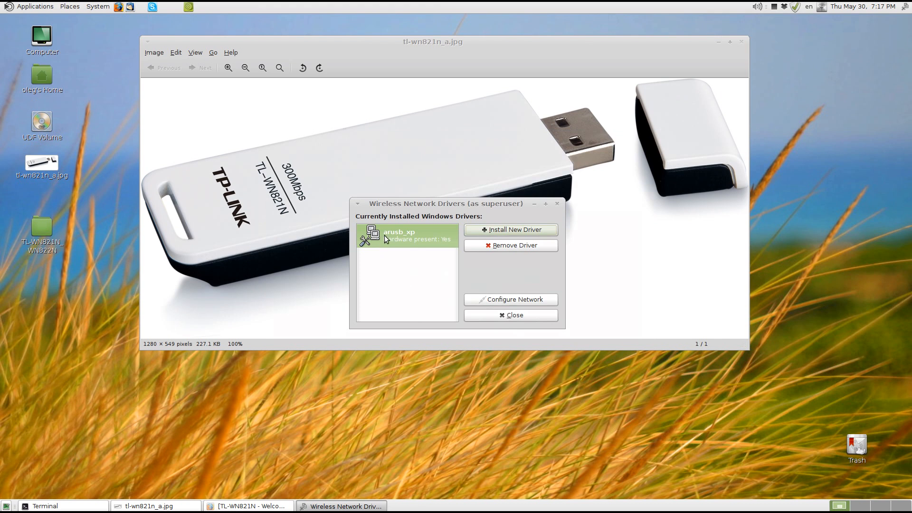
{"action": "mouse_move", "coordinate": [421, 238]}
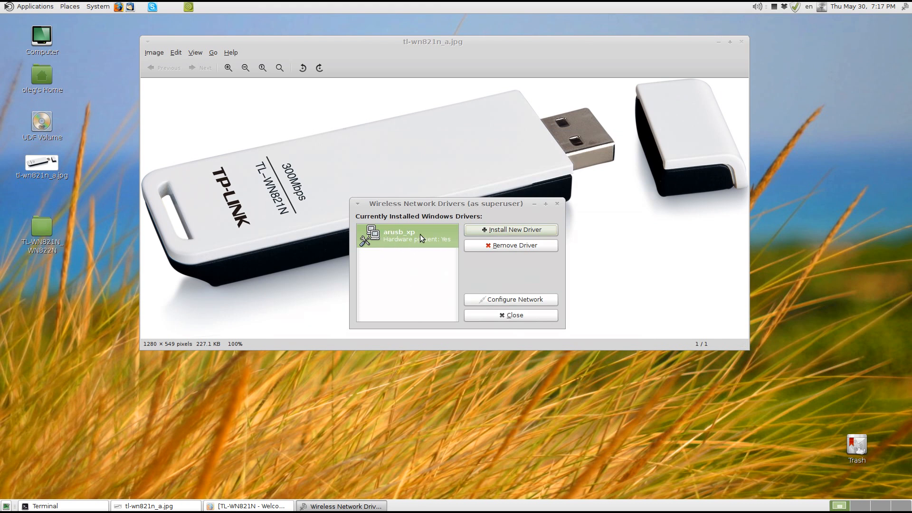
{"action": "mouse_move", "coordinate": [420, 243]}
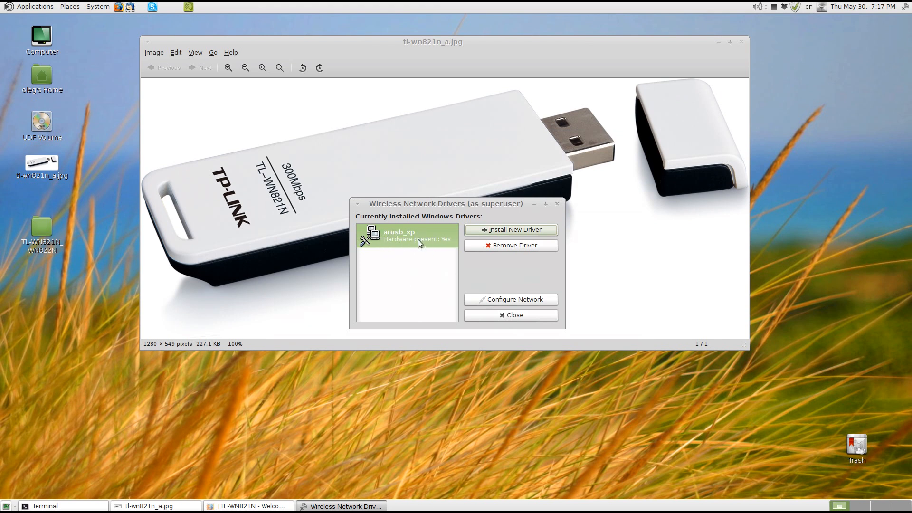
{"action": "mouse_move", "coordinate": [442, 246]}
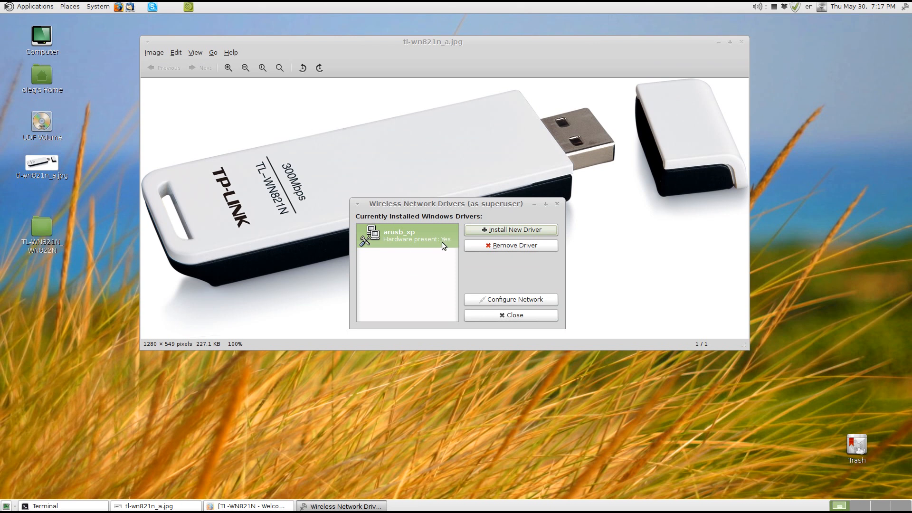
{"action": "mouse_move", "coordinate": [470, 334]}
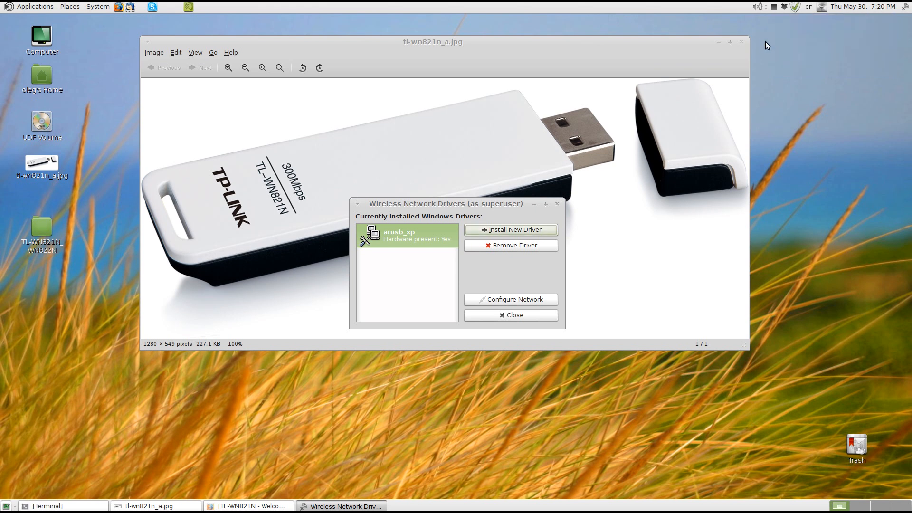
{"action": "mouse_move", "coordinate": [535, 140]}
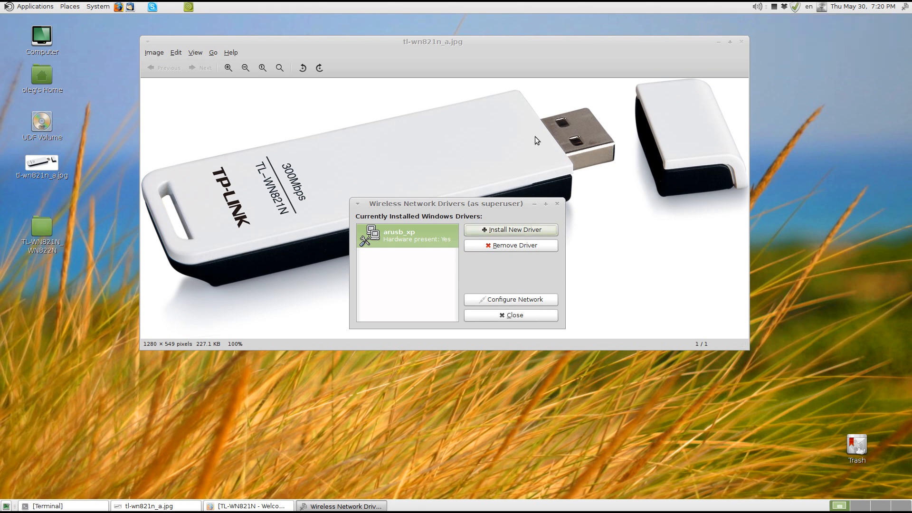
{"action": "mouse_move", "coordinate": [544, 124]}
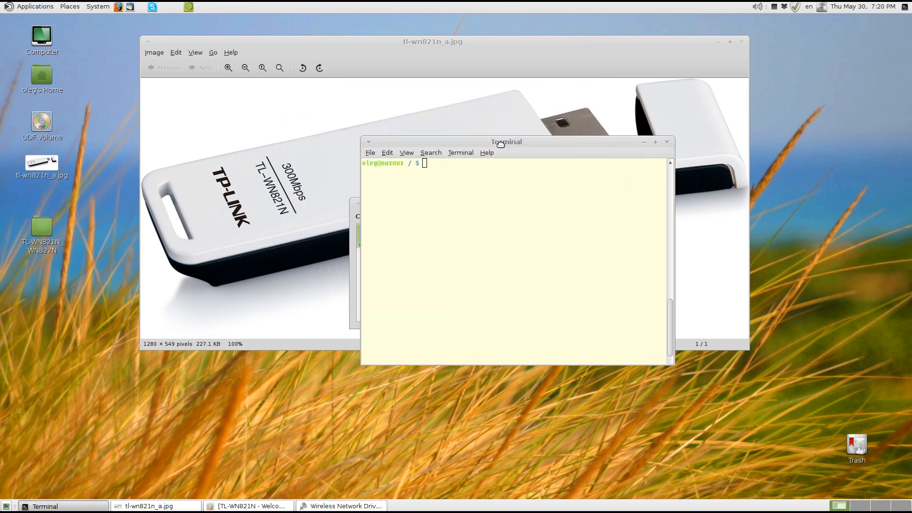
{"action": "mouse_move", "coordinate": [501, 147]}
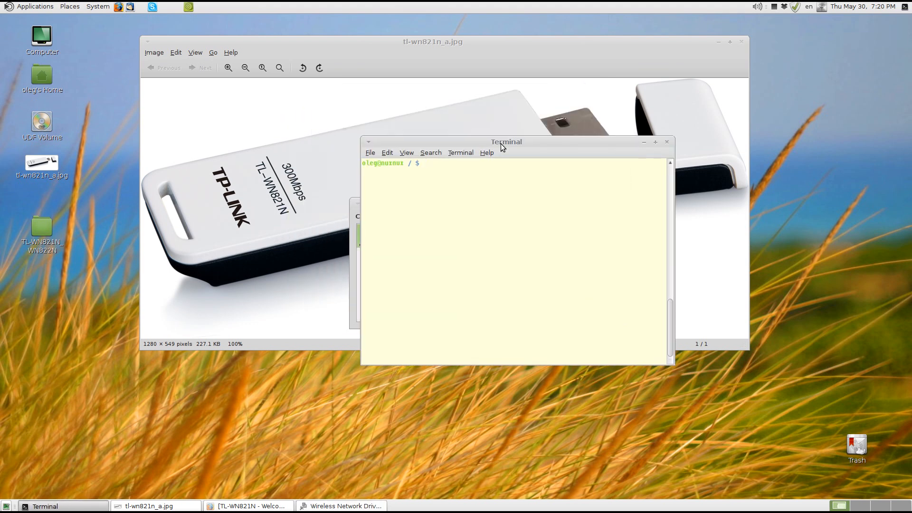
Change the terminal's directory to /etc/modprobe.d/
{"action": "type", "text": "cd"}
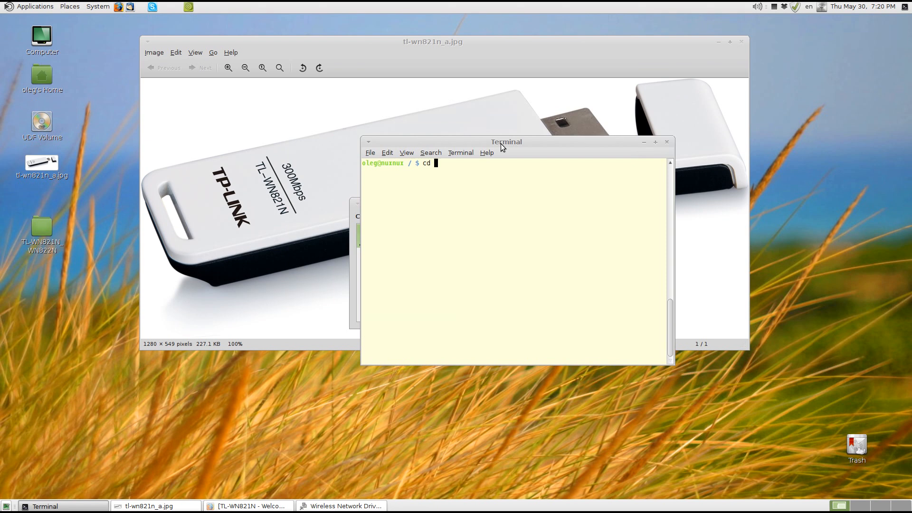
{"action": "type", "text": "/e"}
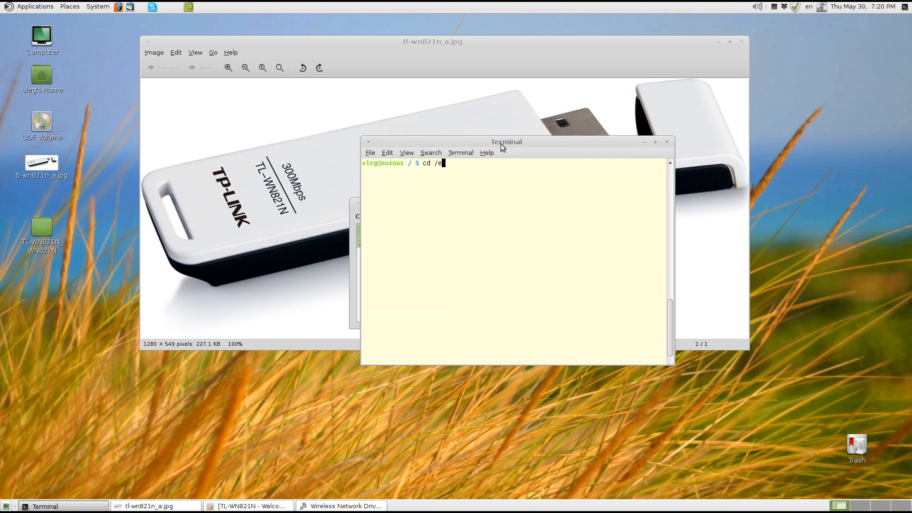
{"action": "type", "text": "tc/"}
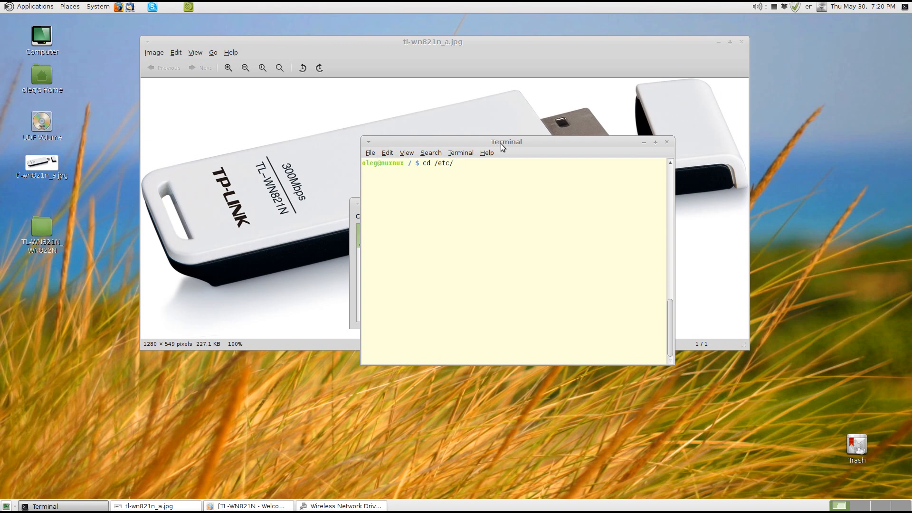
{"action": "type", "text": "modprobe.d/"}
{"action": "type", "text": "ls"}
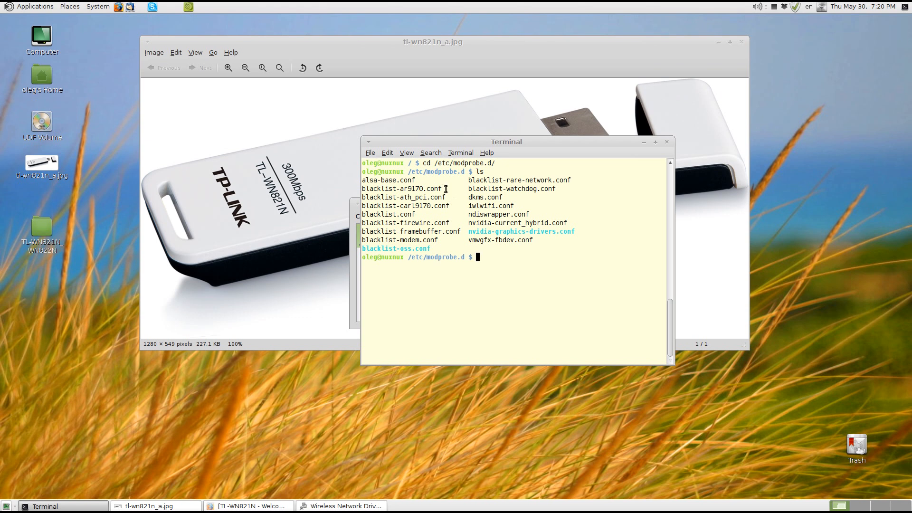
{"action": "mouse_move", "coordinate": [445, 189]}
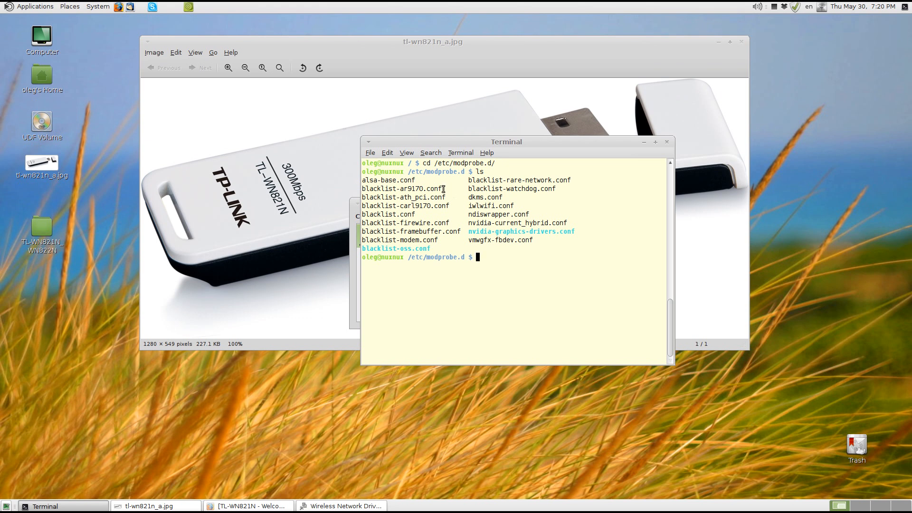
Select the blacklist-ar9170.conf and blacklist-carl9170.conf names in the listing
{"action": "double_click", "coordinate": [436, 188]}
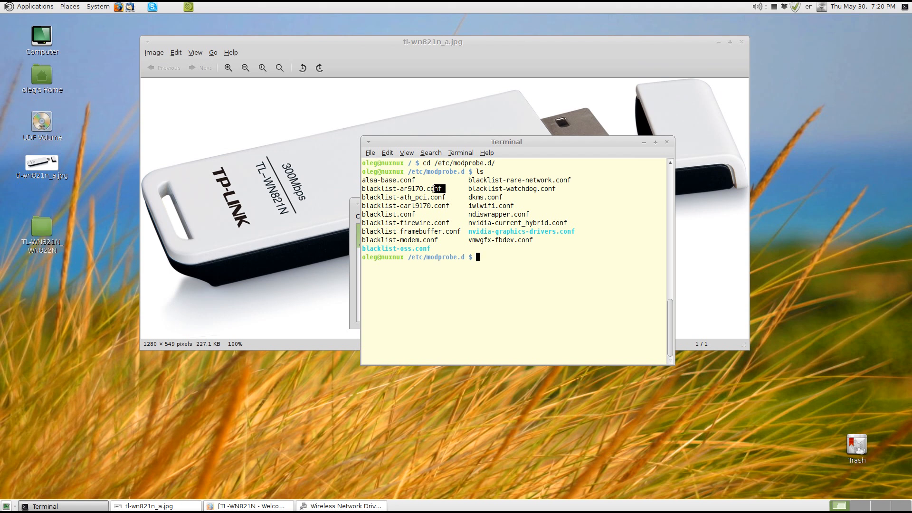
{"action": "double_click", "coordinate": [403, 188]}
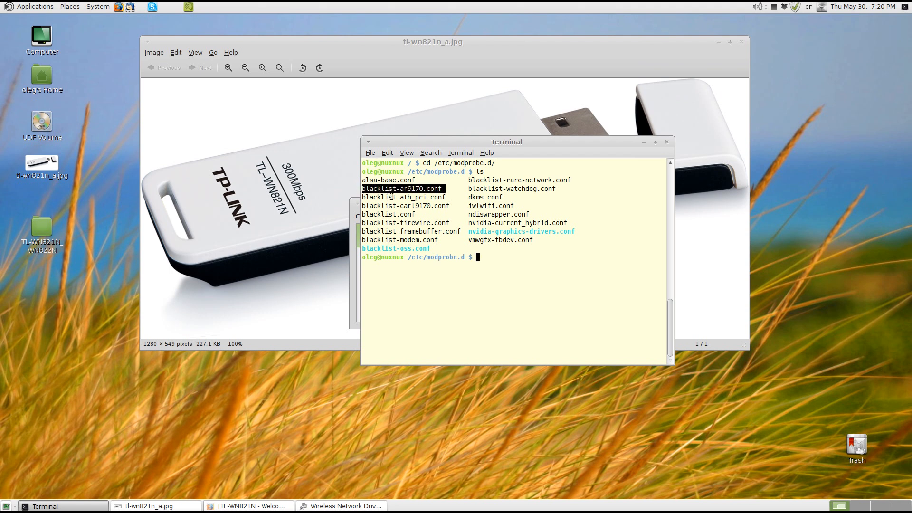
{"action": "mouse_move", "coordinate": [391, 197]}
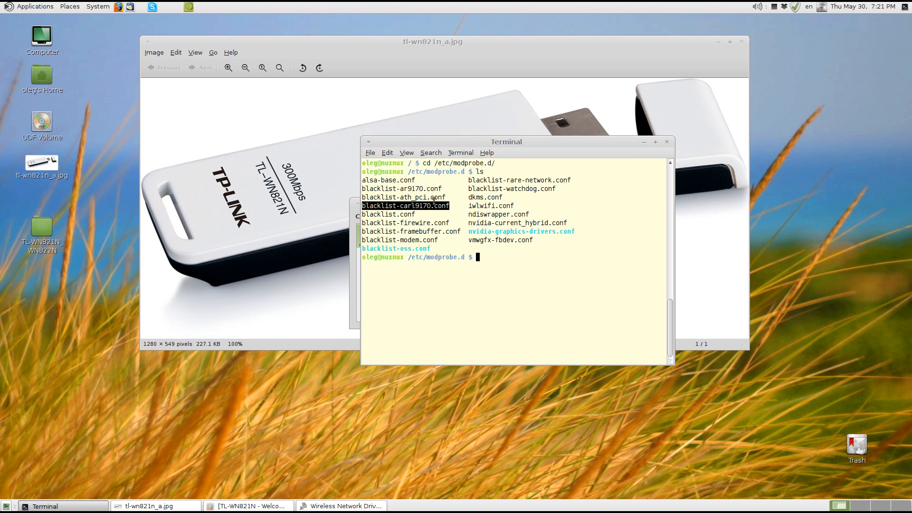
{"action": "left_click", "coordinate": [401, 188]}
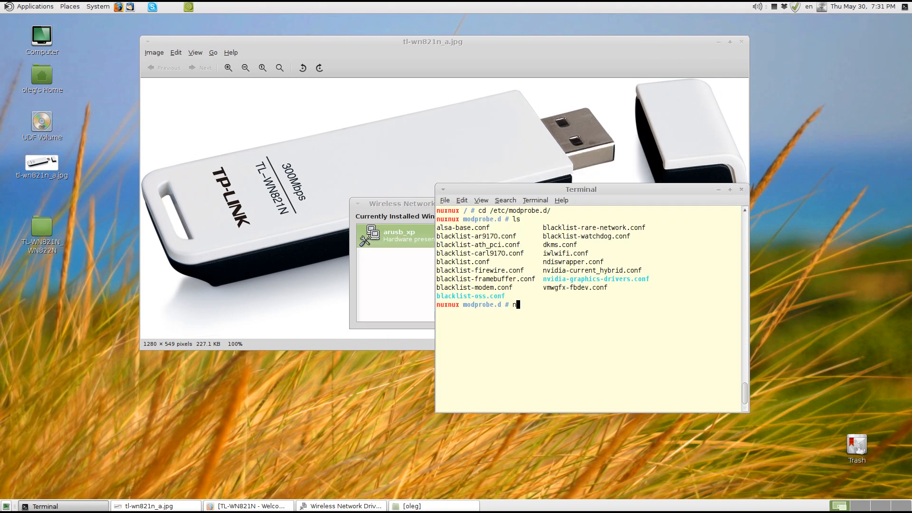
{"action": "type", "text": "ano"}
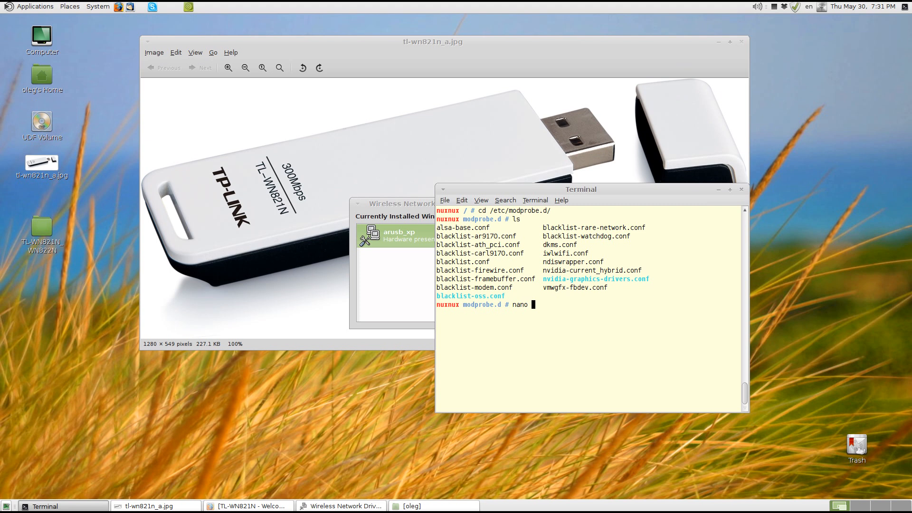
{"action": "type", "text": "b"}
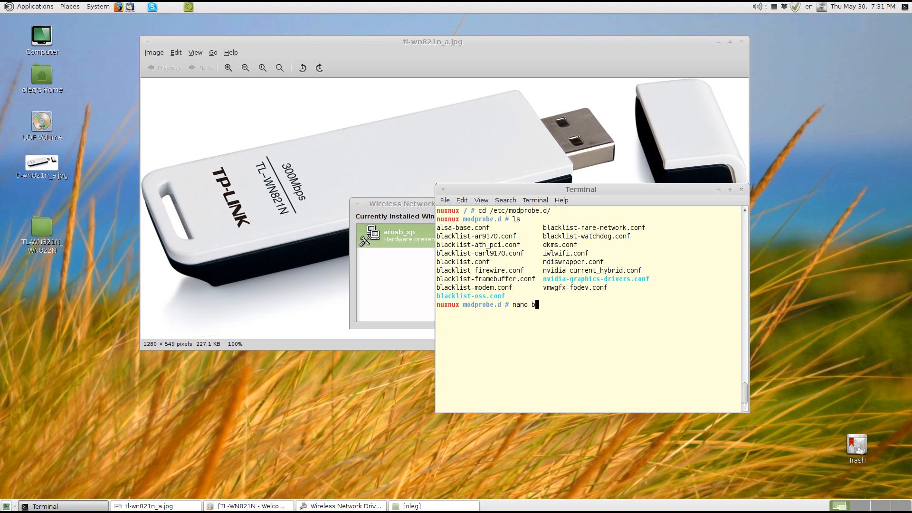
{"action": "type", "text": "lack"}
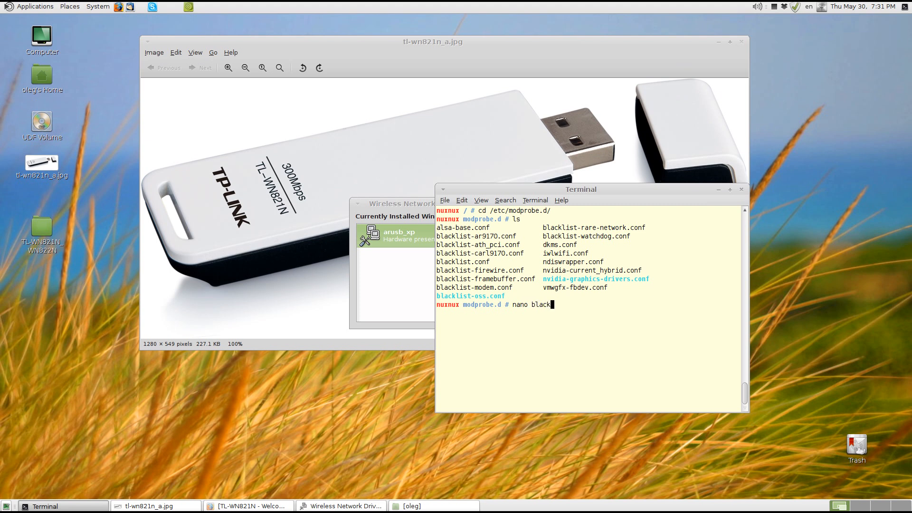
{"action": "type", "text": "list"}
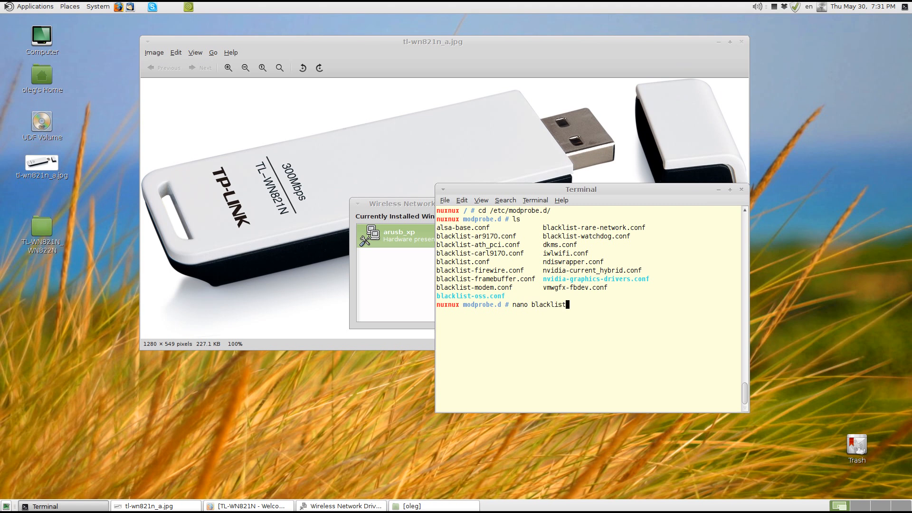
{"action": "type", "text": "-ar9170.conf"}
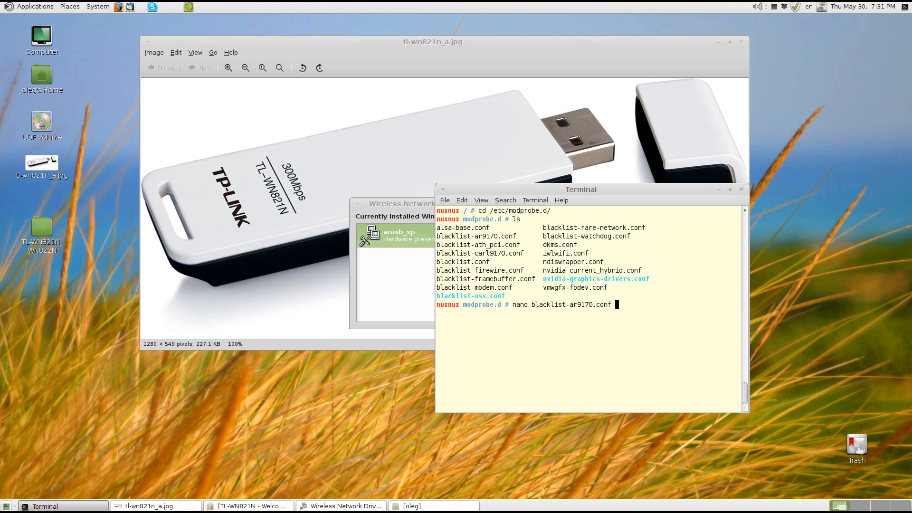
{"action": "key", "text": "Return"}
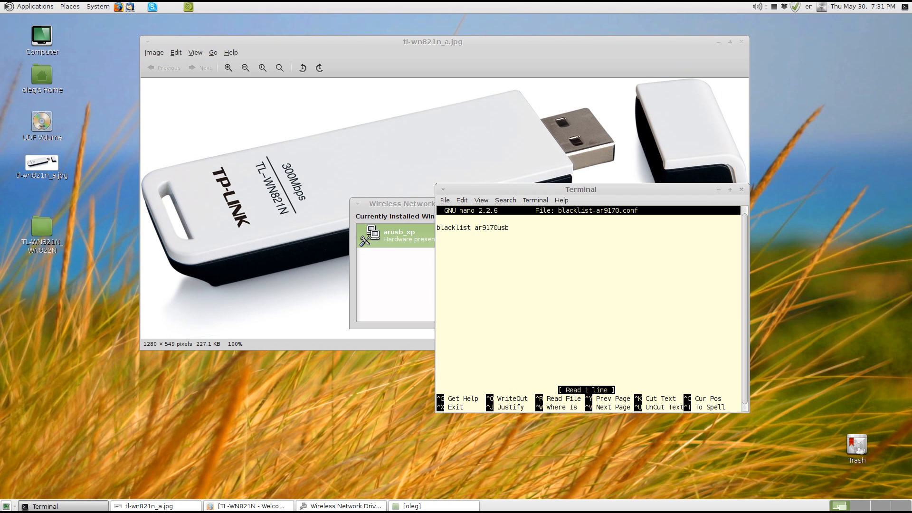
{"action": "mouse_move", "coordinate": [681, 206]}
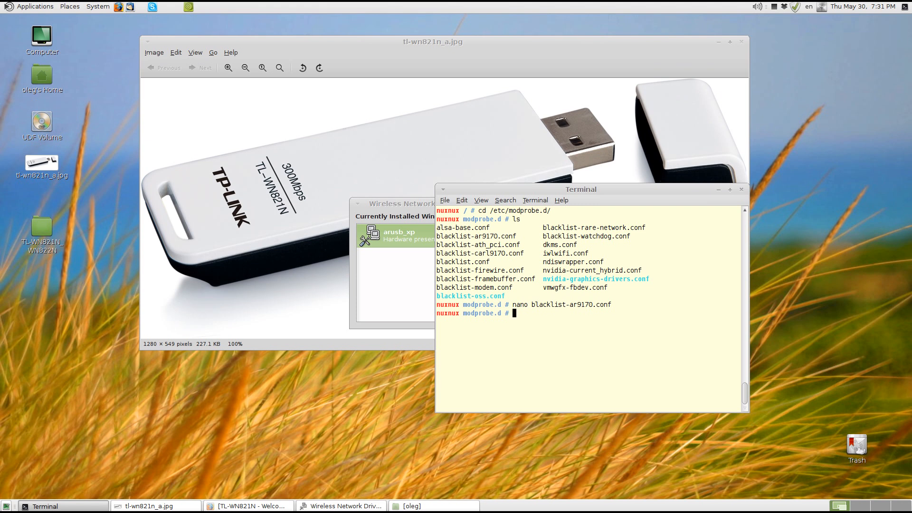
Return to the root prompt and type the command nano /etc/modules
{"action": "left_click", "coordinate": [774, 6]}
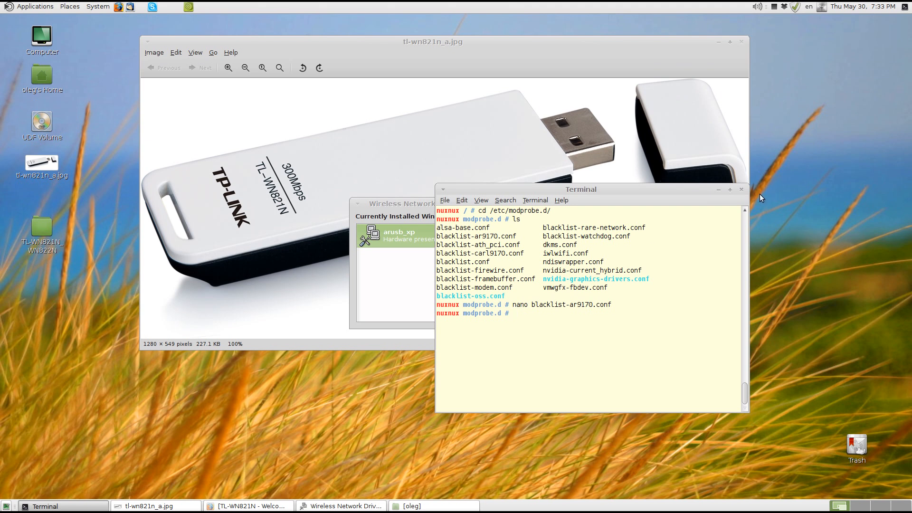
{"action": "mouse_move", "coordinate": [718, 190]}
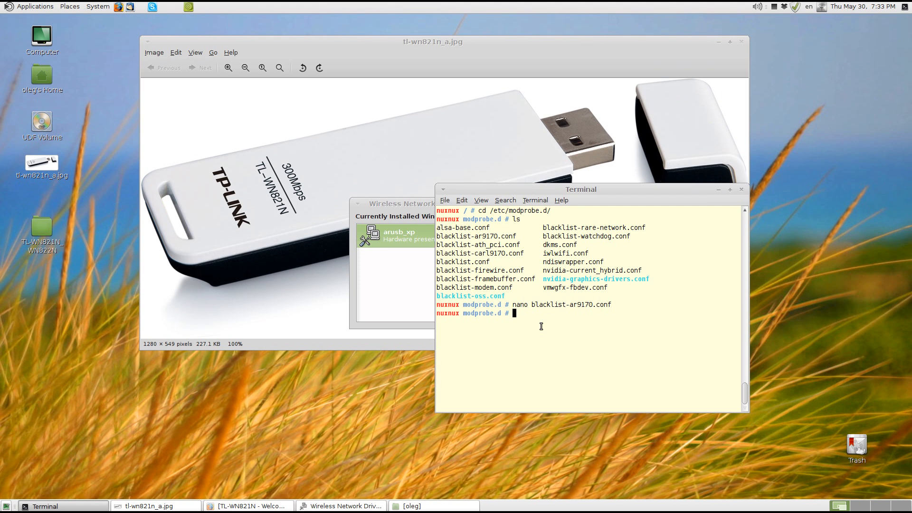
{"action": "type", "text": "nan"}
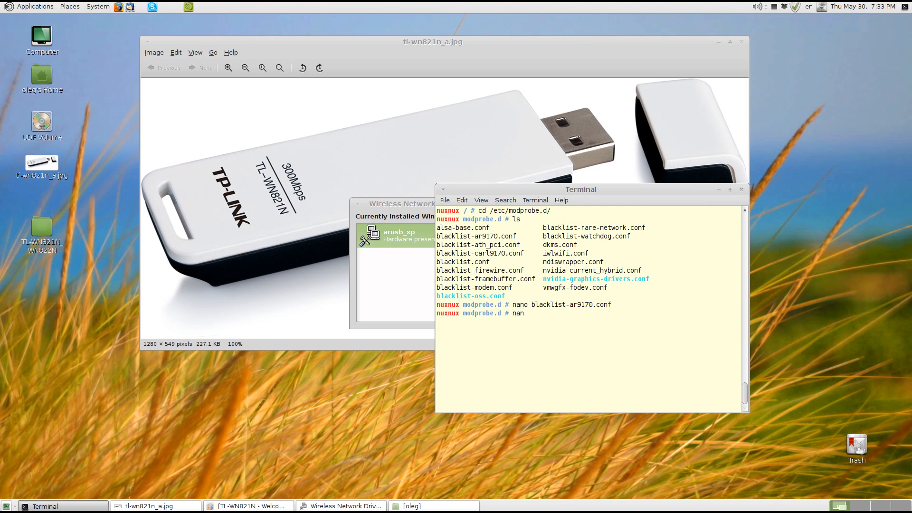
{"action": "type", "text": "o"}
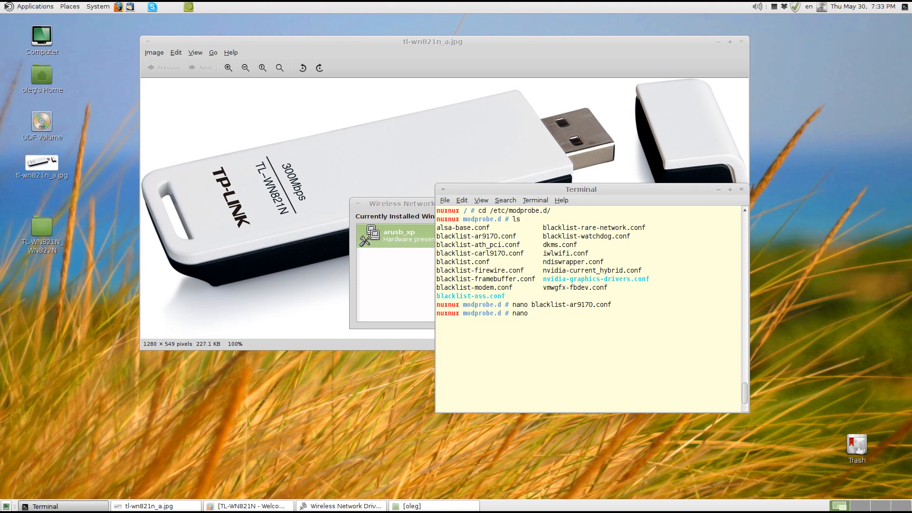
{"action": "type", "text": "/etc"}
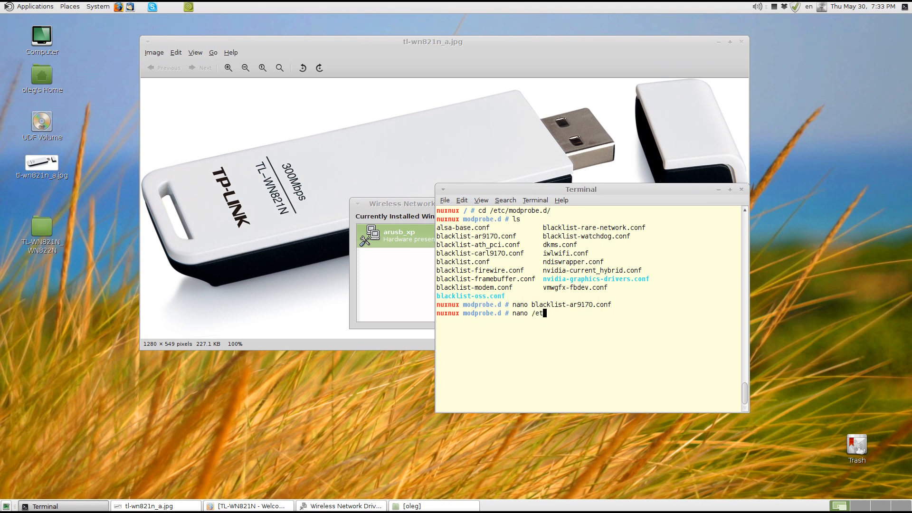
{"action": "type", "text": "m/"}
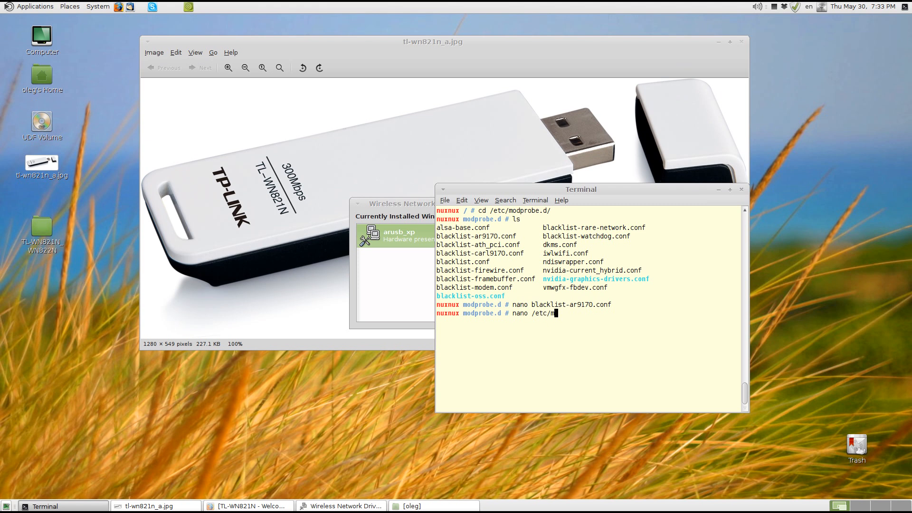
{"action": "type", "text": "d"}
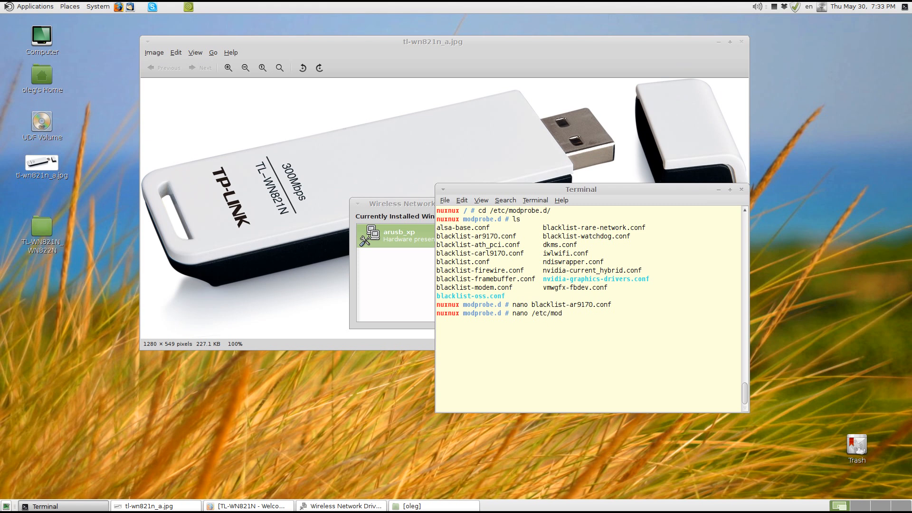
{"action": "type", "text": "ules"}
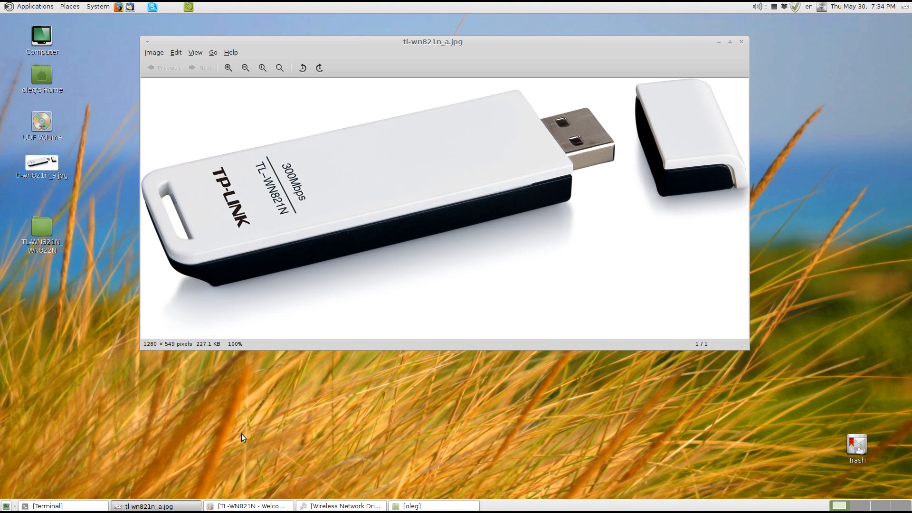
{"action": "mouse_move", "coordinate": [286, 451]}
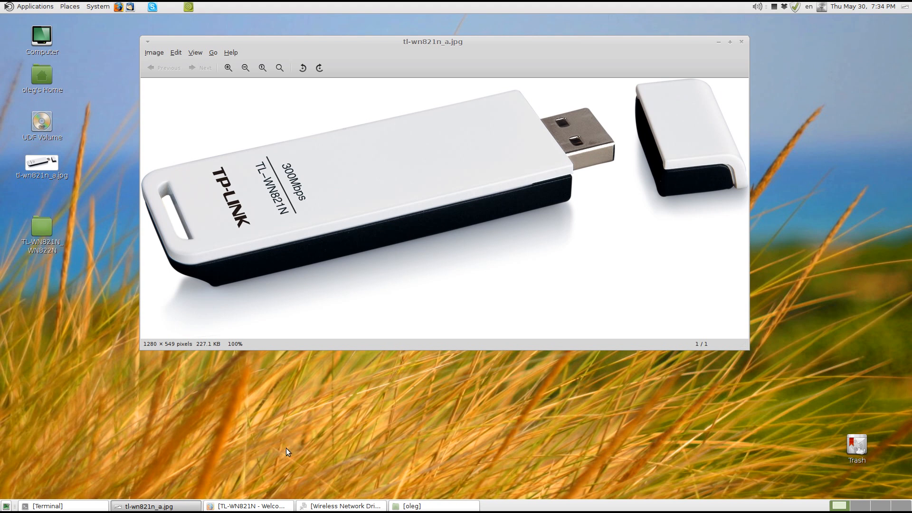